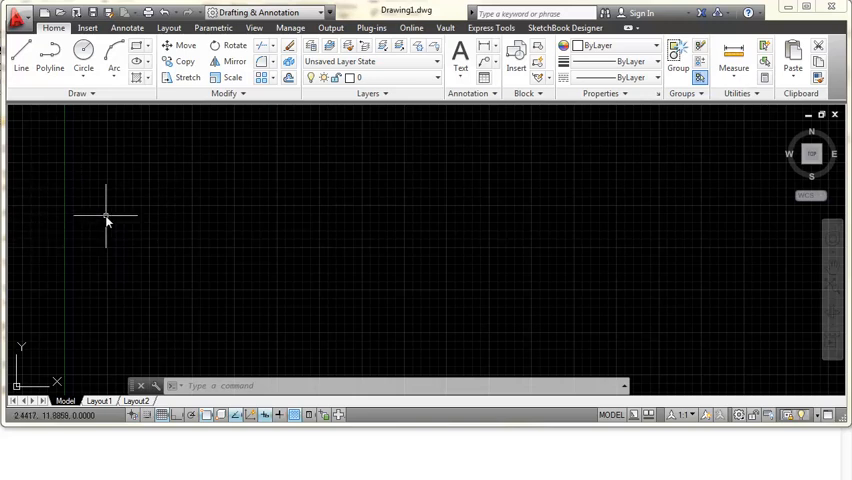
mouse_move(264, 360)
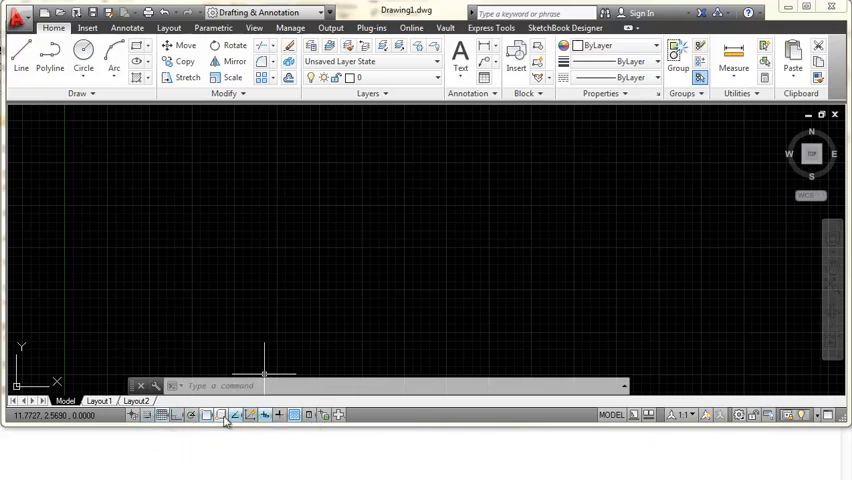
mouse_move(500, 216)
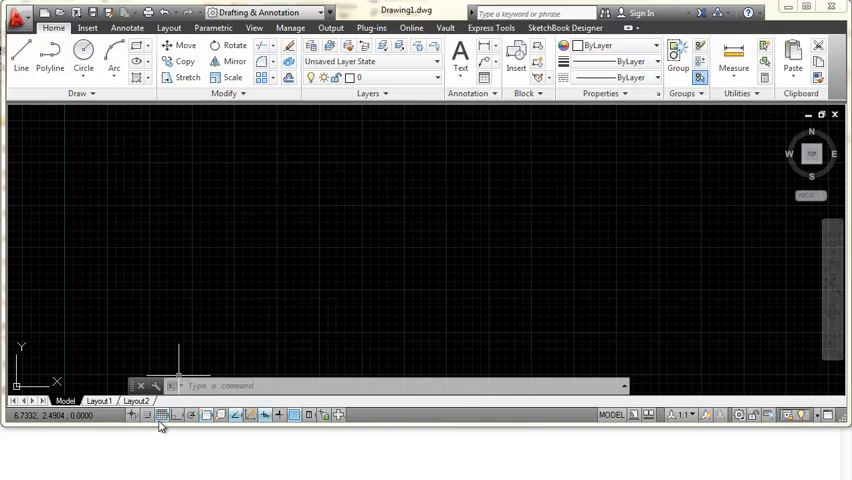
mouse_move(256, 416)
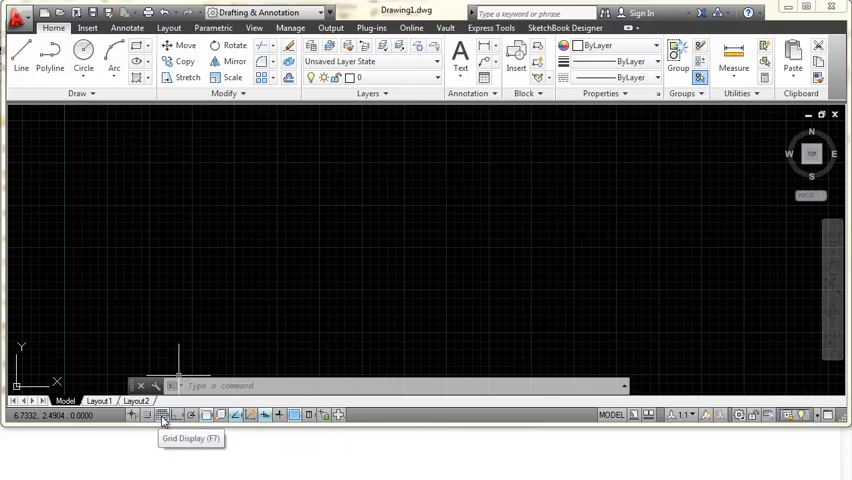
Toggle the grid off and back on, then switch the status bar toggles from icons to text labels.
click(166, 414)
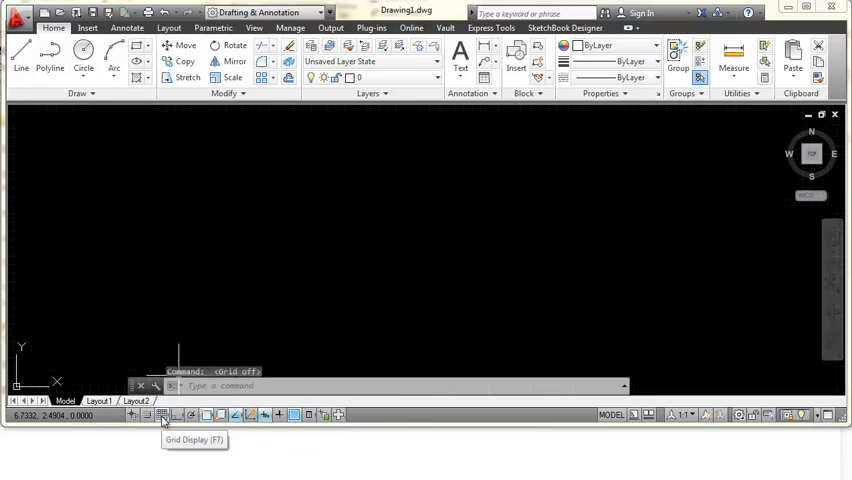
click(164, 414)
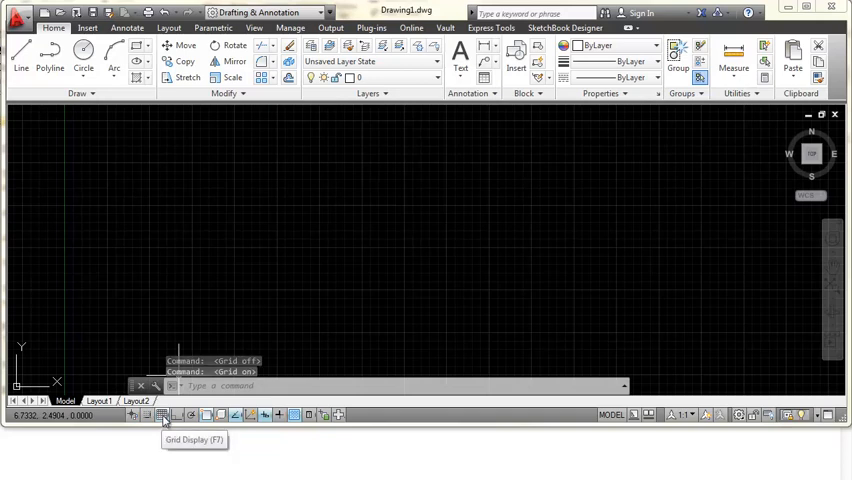
right_click(166, 416)
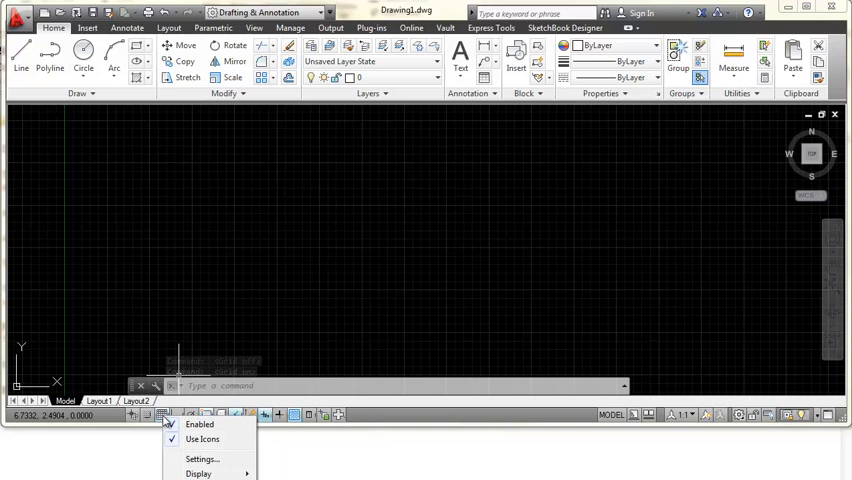
mouse_move(196, 440)
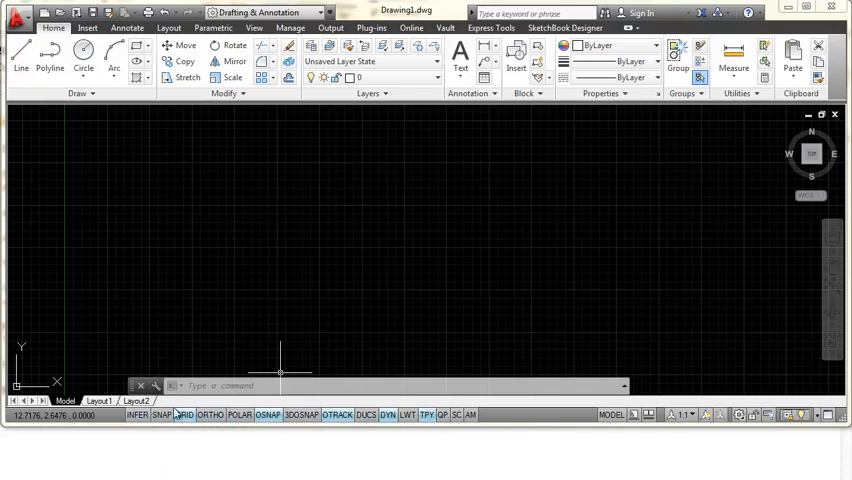
click(184, 420)
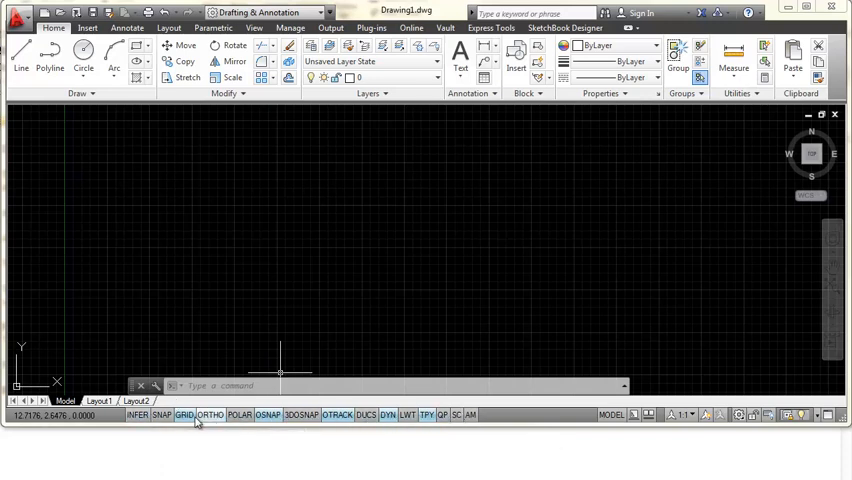
mouse_move(184, 422)
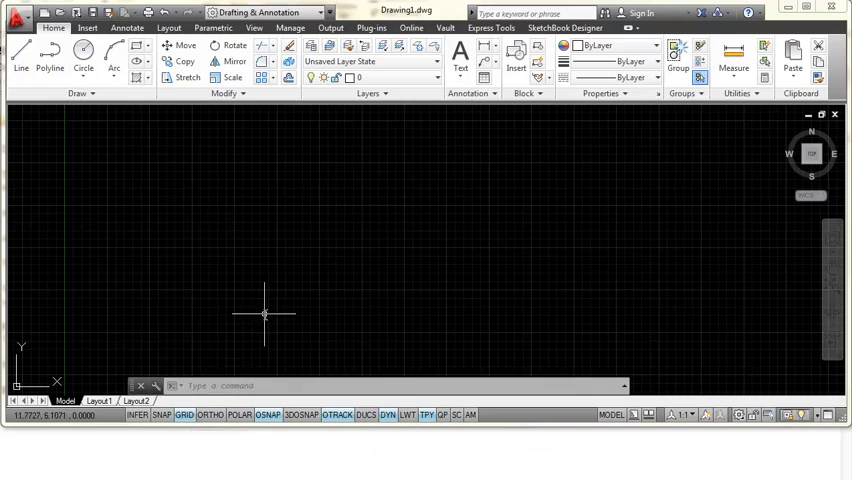
mouse_move(296, 324)
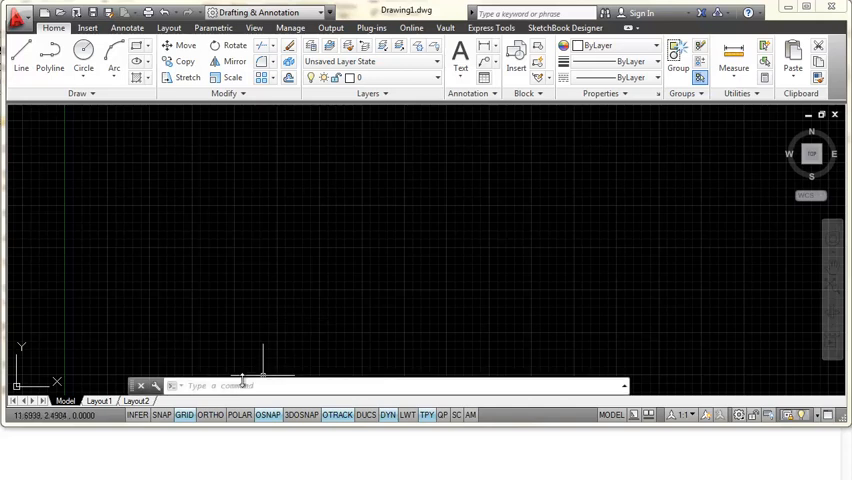
right_click(180, 418)
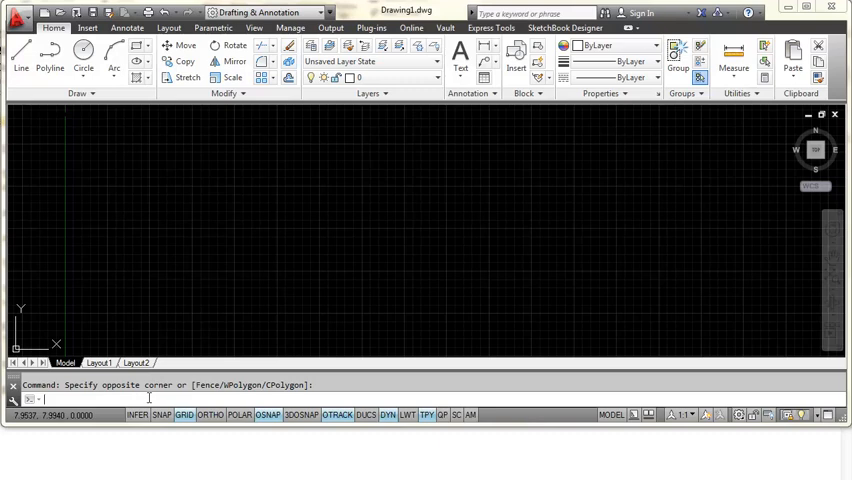
mouse_move(314, 356)
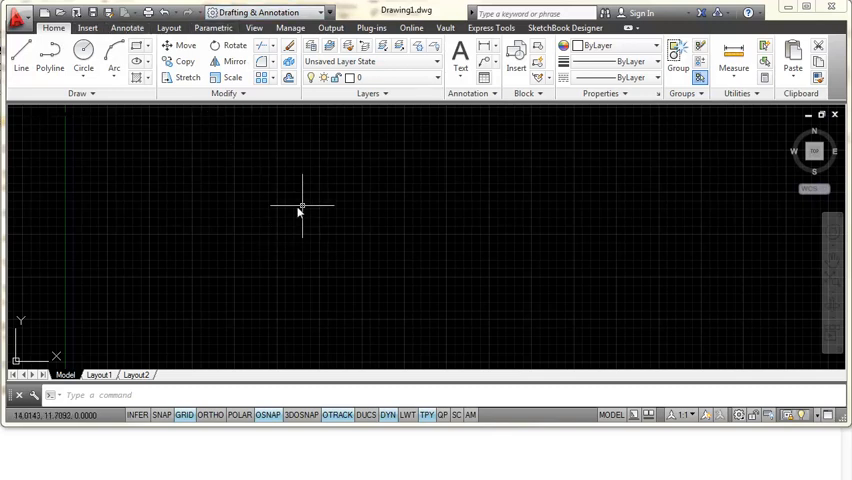
mouse_move(280, 212)
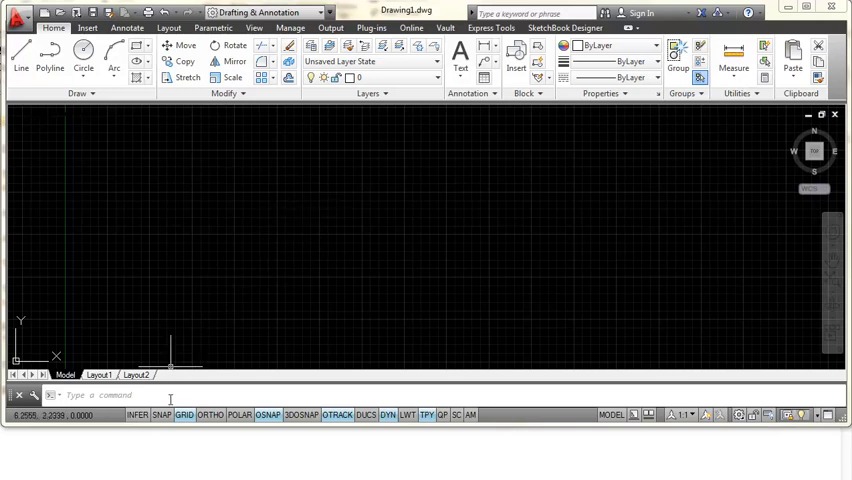
mouse_move(304, 236)
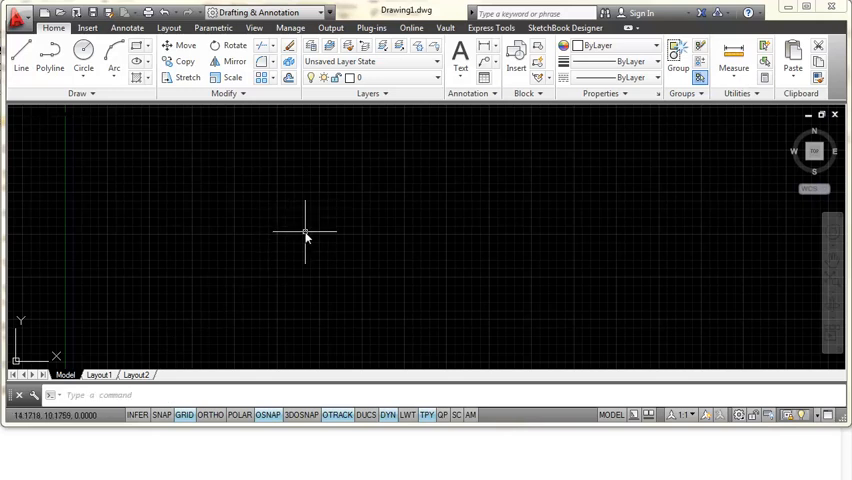
Set MENUBAR to 1 so the classic drop-down menu bar appears above the ribbon.
text(ME)
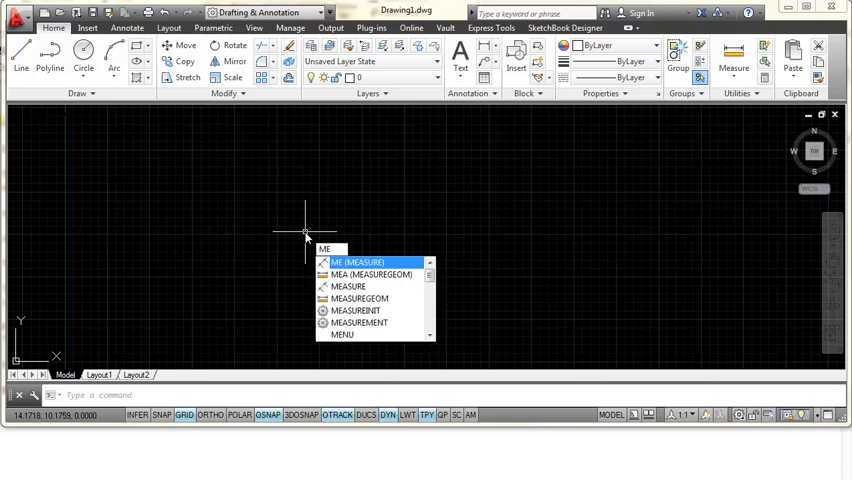
text(MENUBAR)
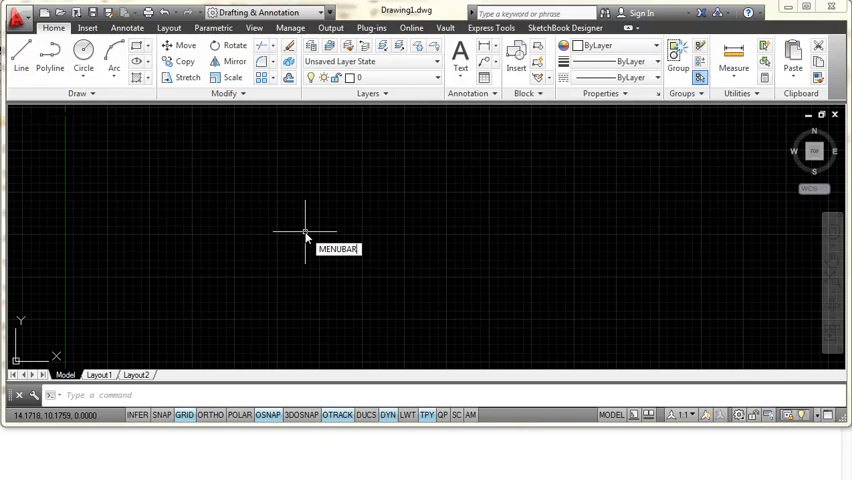
key(Enter)
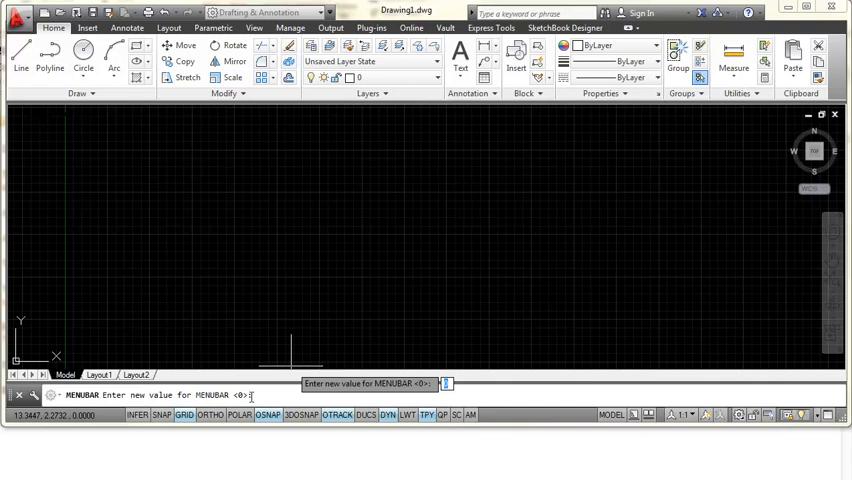
mouse_move(330, 274)
text(1)
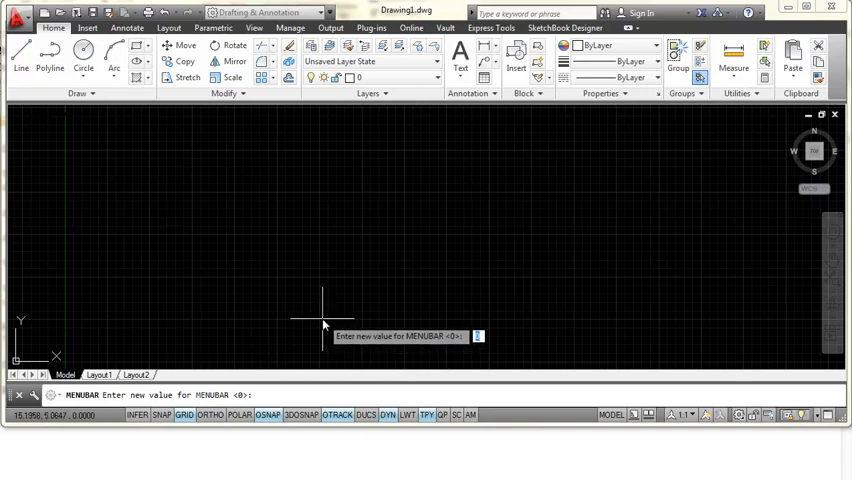
key(Enter)
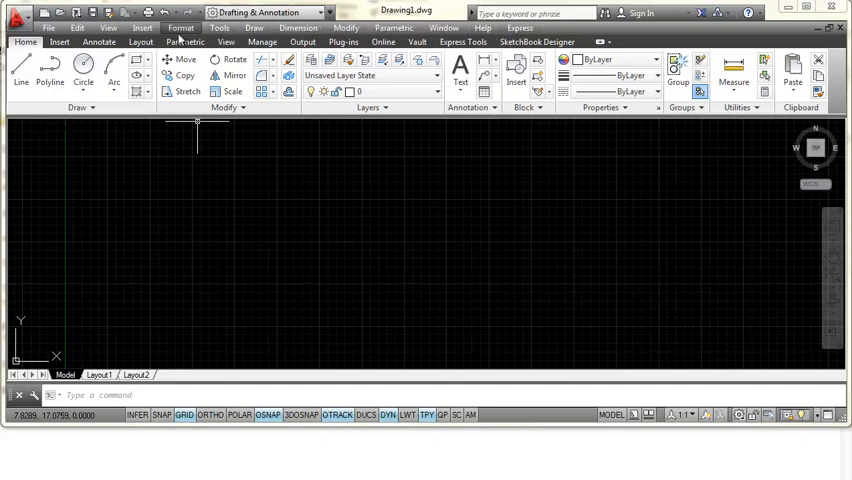
click(184, 28)
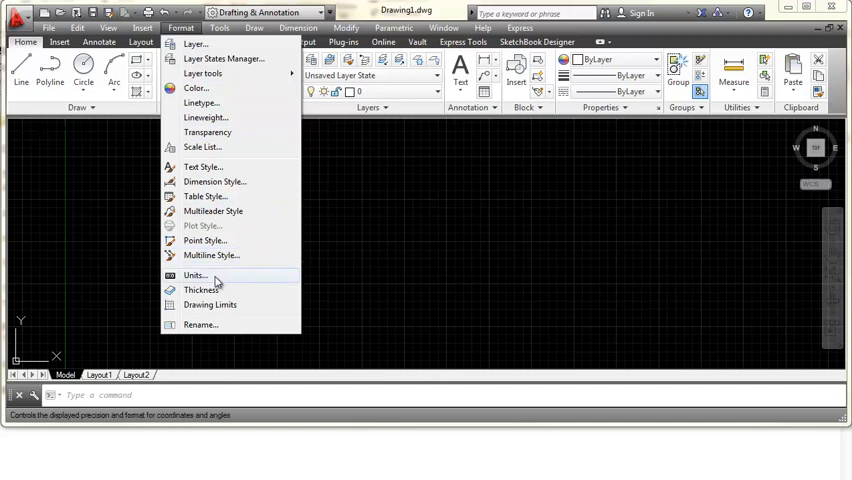
mouse_move(204, 168)
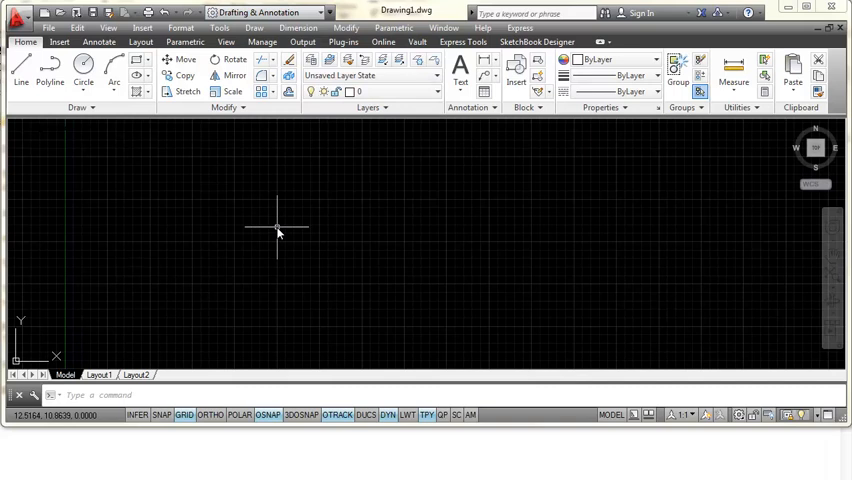
mouse_move(288, 236)
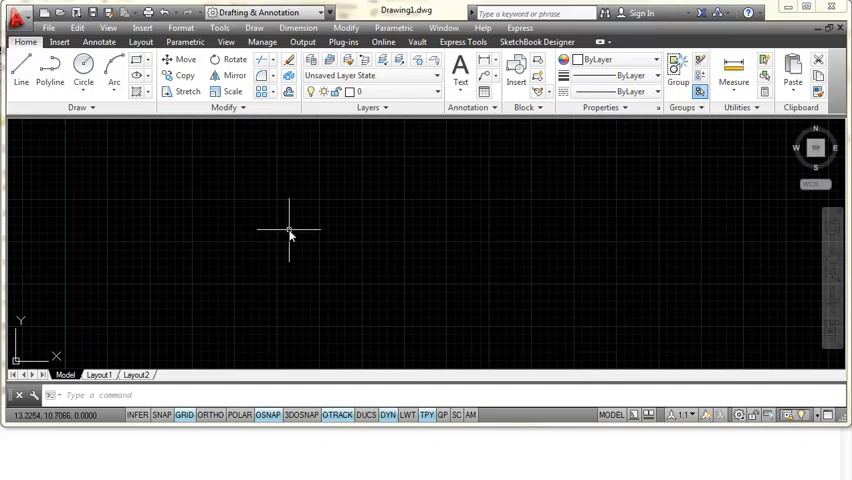
mouse_move(316, 360)
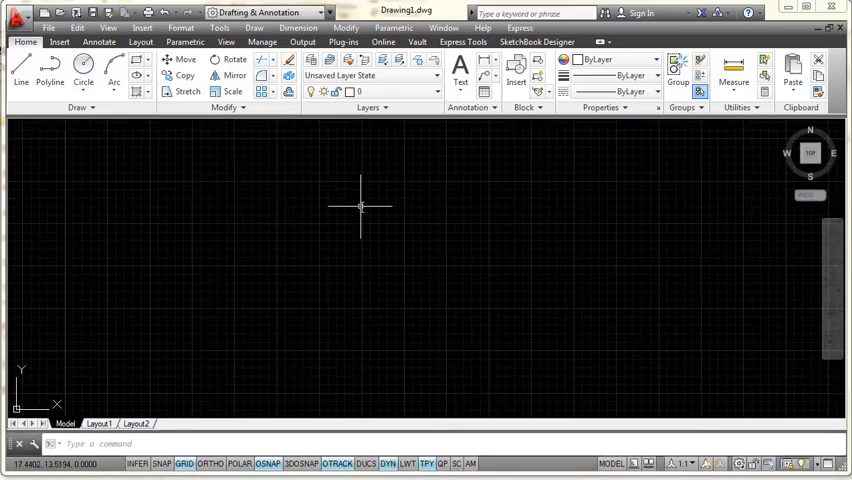
mouse_move(356, 192)
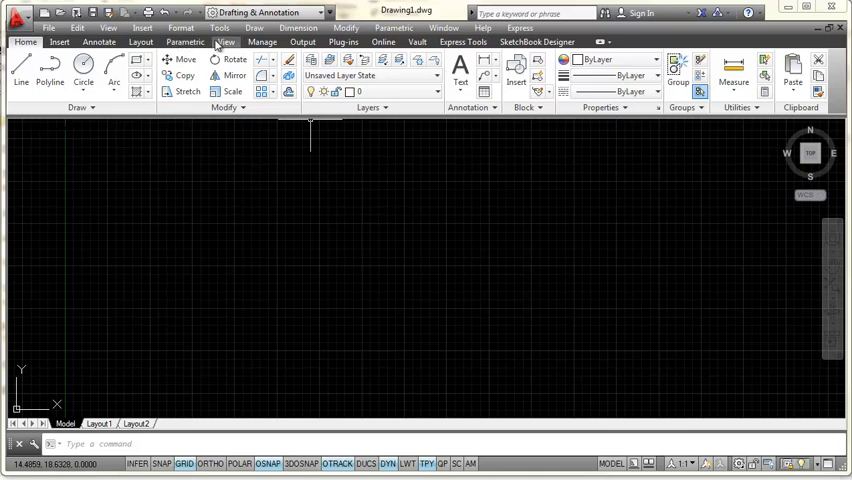
Show the list of available classic toolbars from the View commands.
click(228, 44)
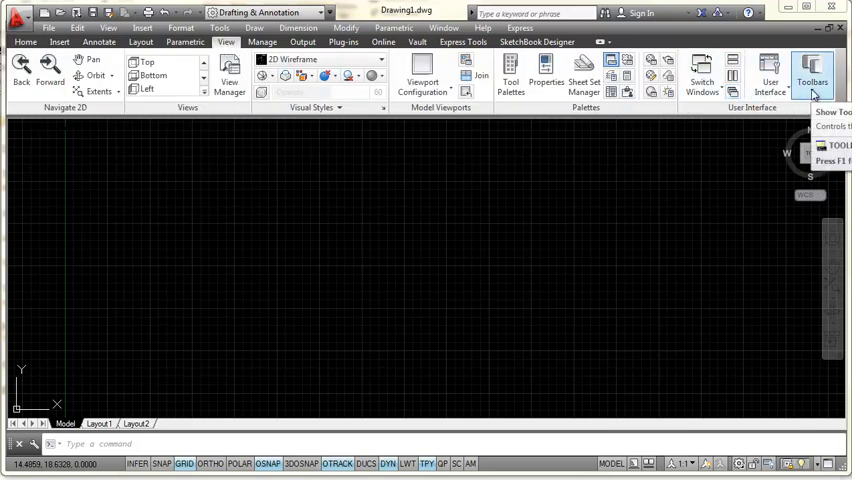
click(820, 72)
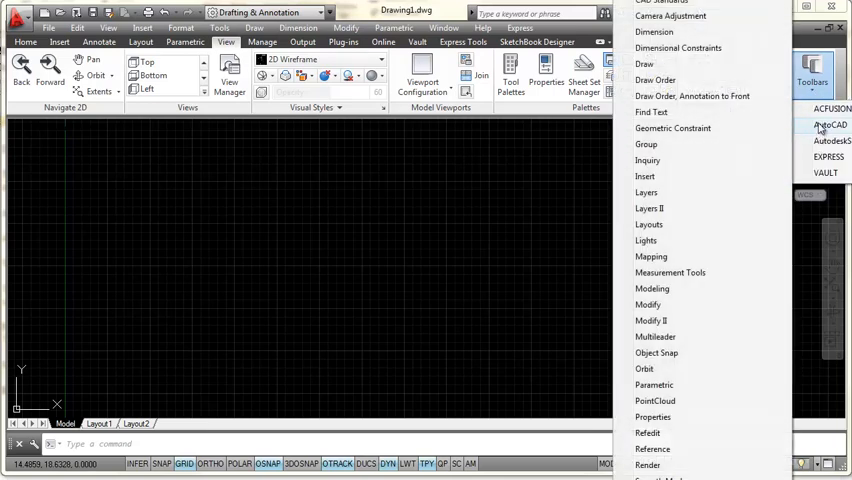
mouse_move(704, 96)
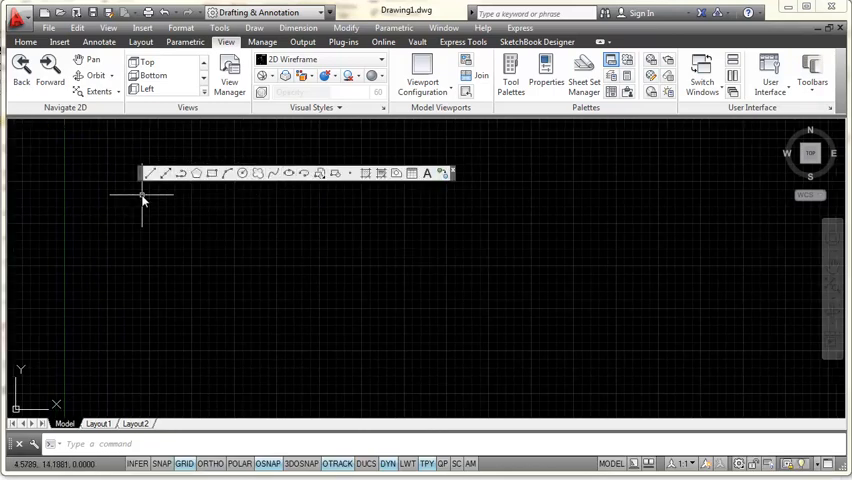
mouse_move(148, 174)
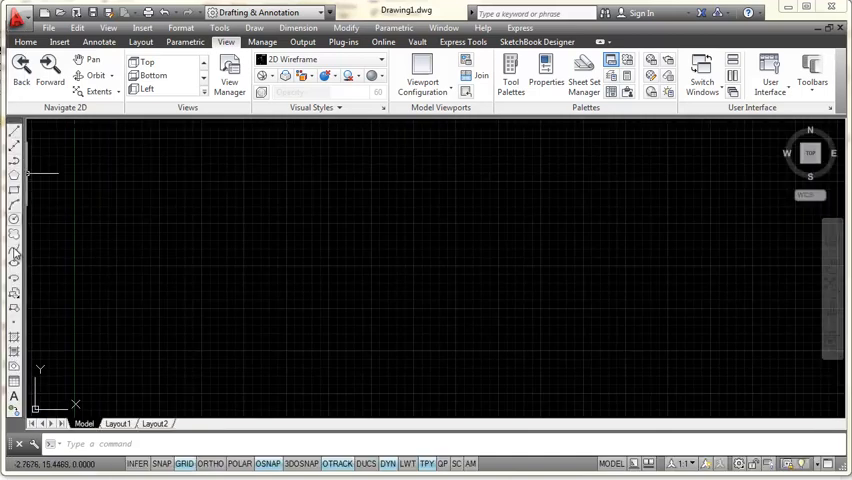
mouse_move(216, 222)
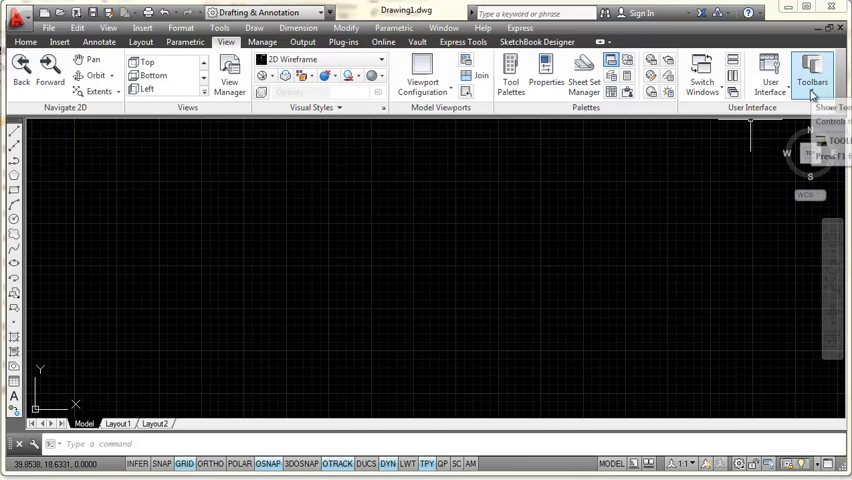
Show the AutoCAD set of toolbars again to pick the Modify toolbar.
click(836, 68)
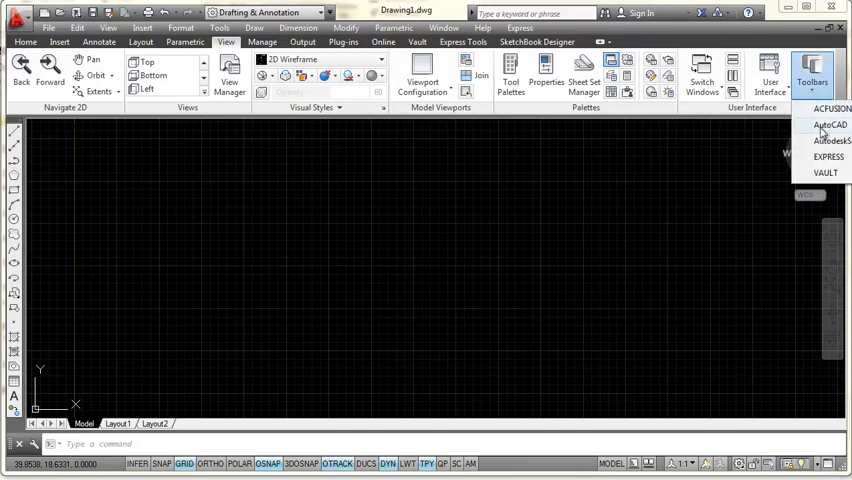
click(828, 124)
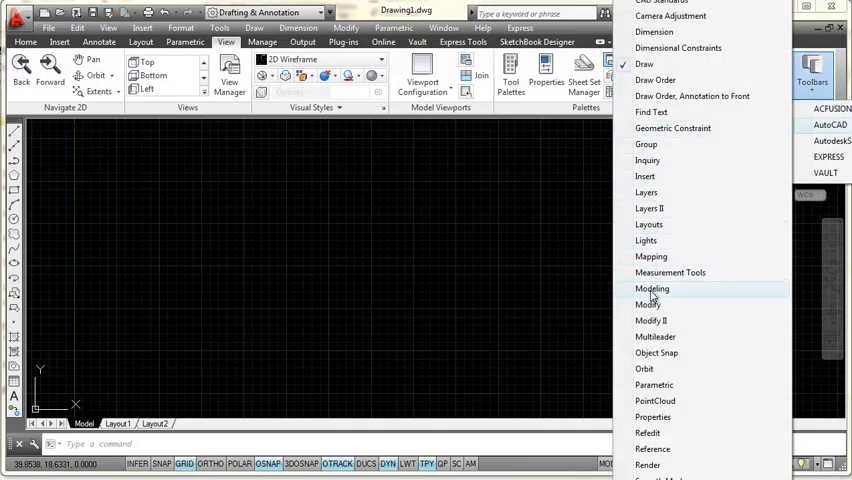
mouse_move(648, 304)
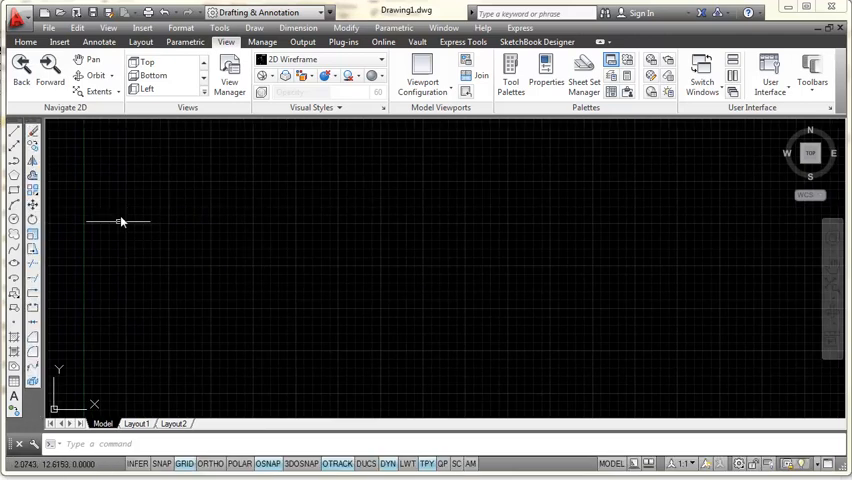
mouse_move(32, 212)
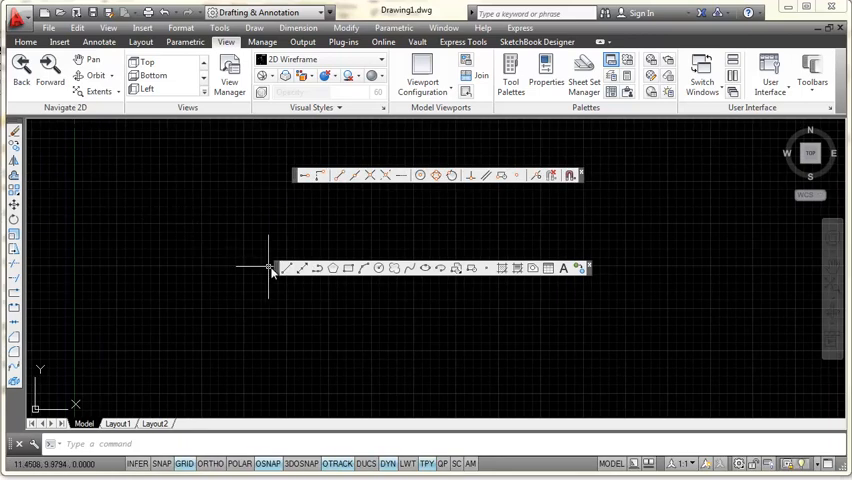
mouse_move(278, 278)
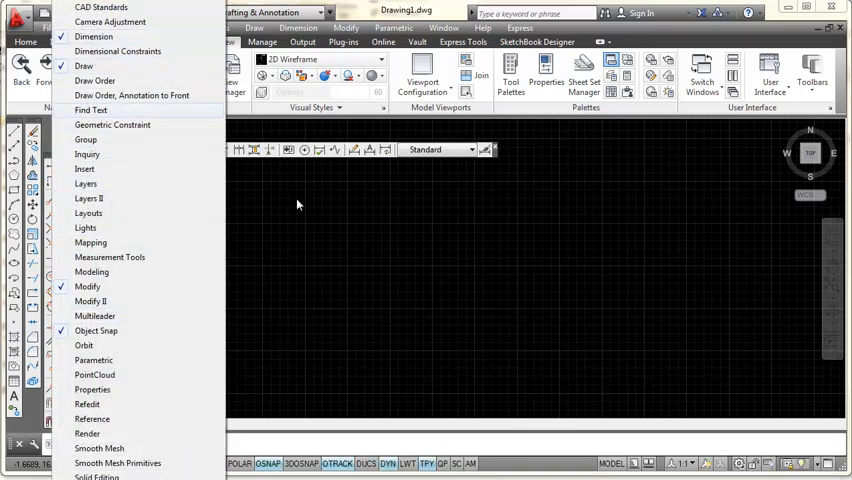
Hide the stray floating Styles toolbar, leaving four toolbars docked.
click(296, 204)
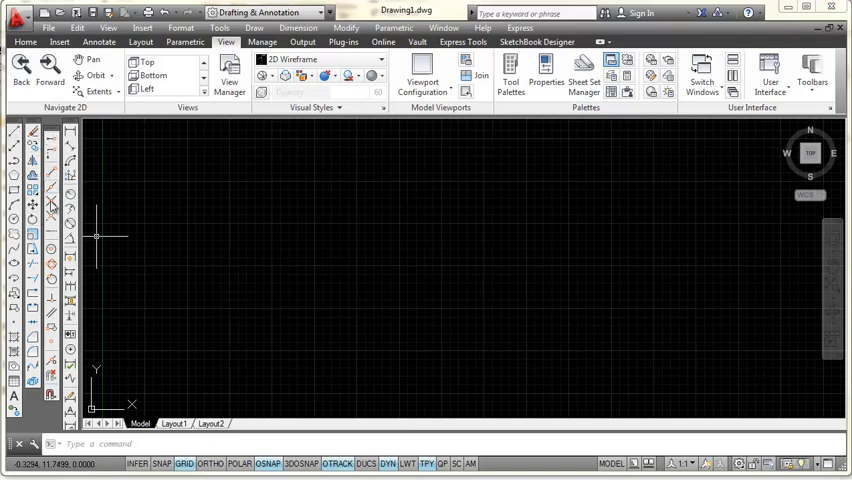
mouse_move(100, 260)
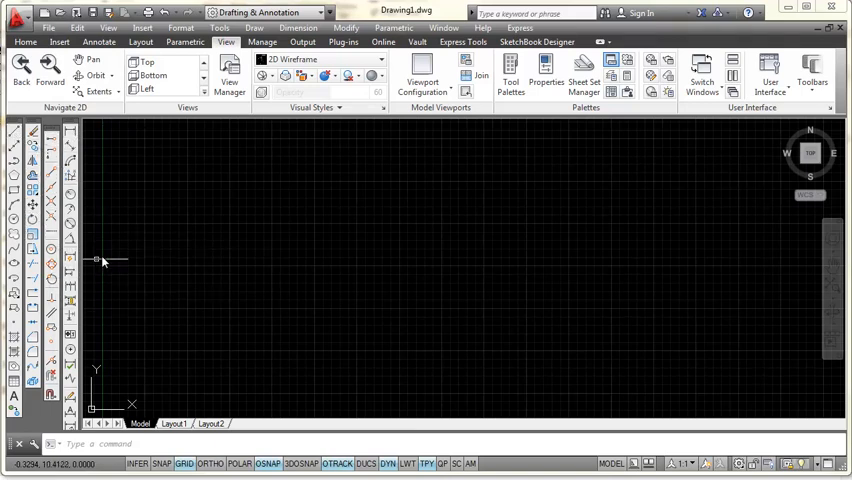
mouse_move(264, 264)
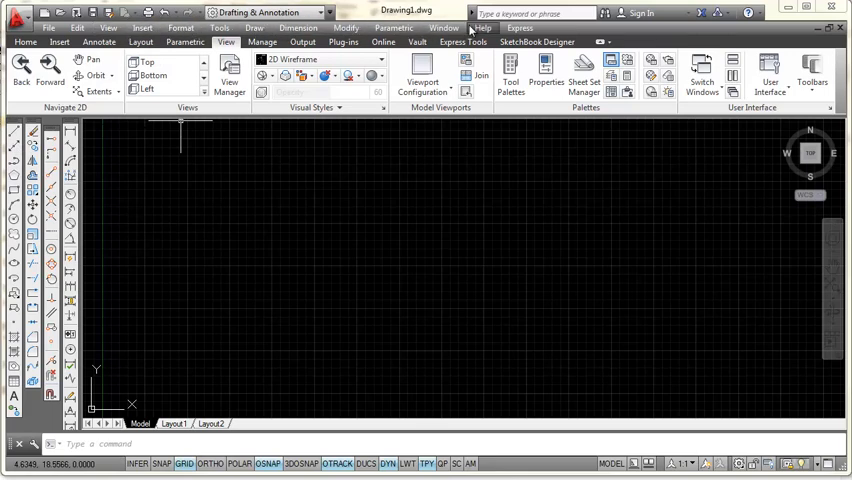
mouse_move(272, 180)
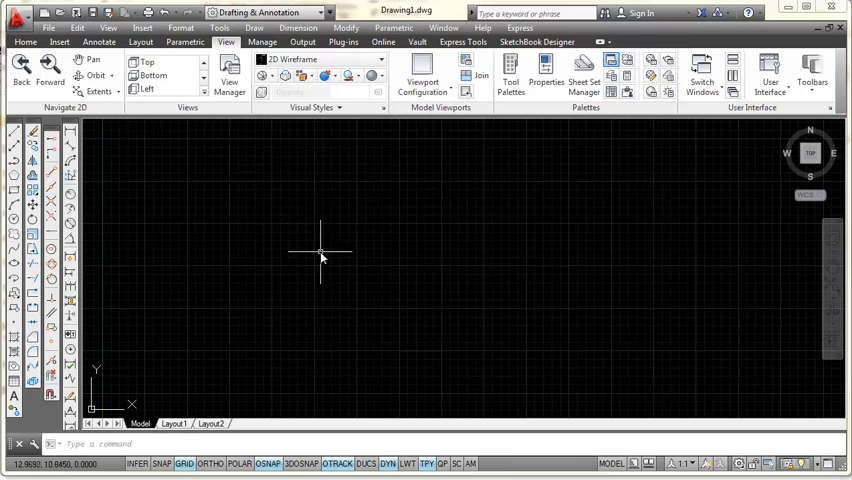
mouse_move(324, 248)
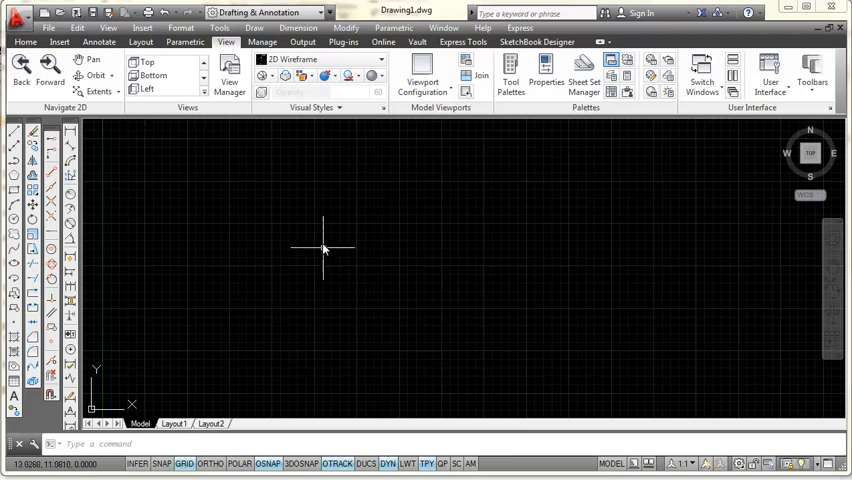
mouse_move(264, 16)
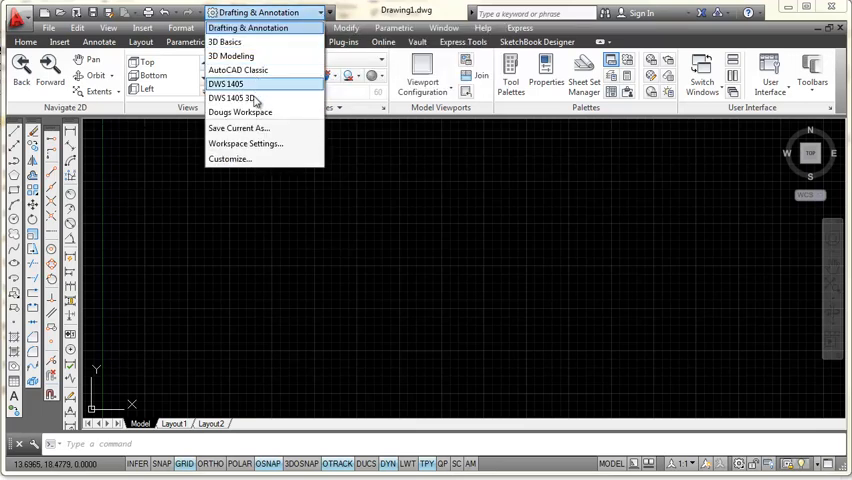
mouse_move(240, 128)
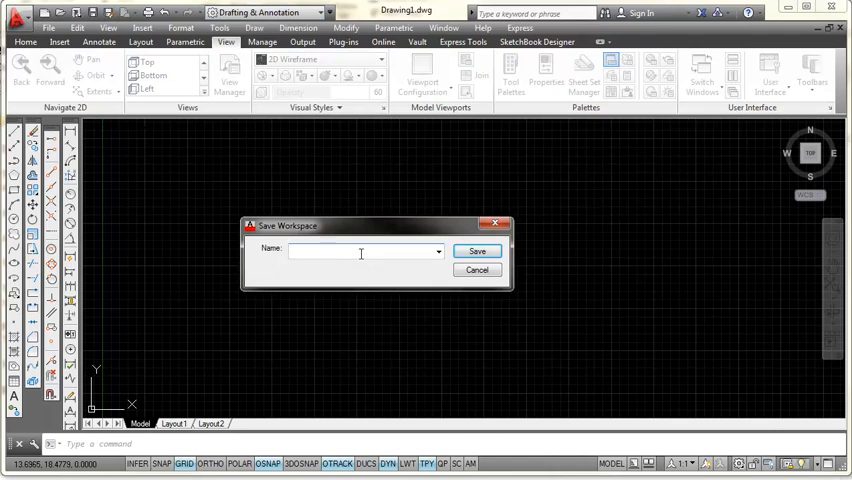
Name the new workspace 'My Workspace'.
text(M)
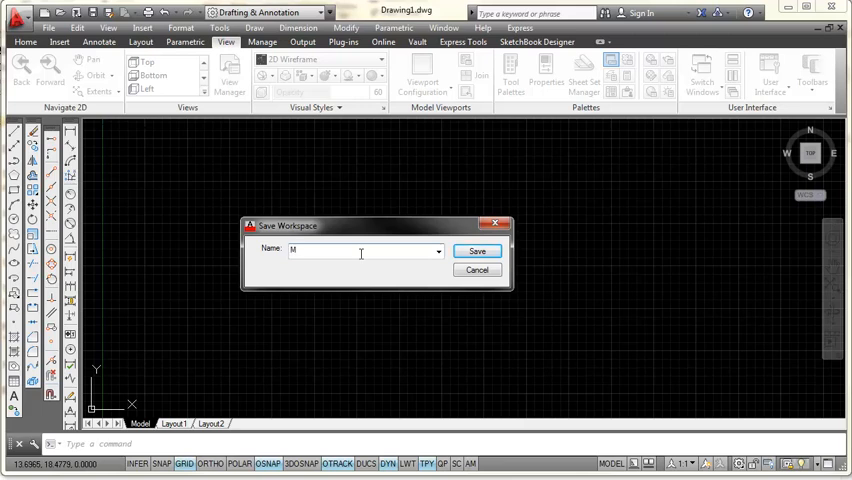
text(y Works)
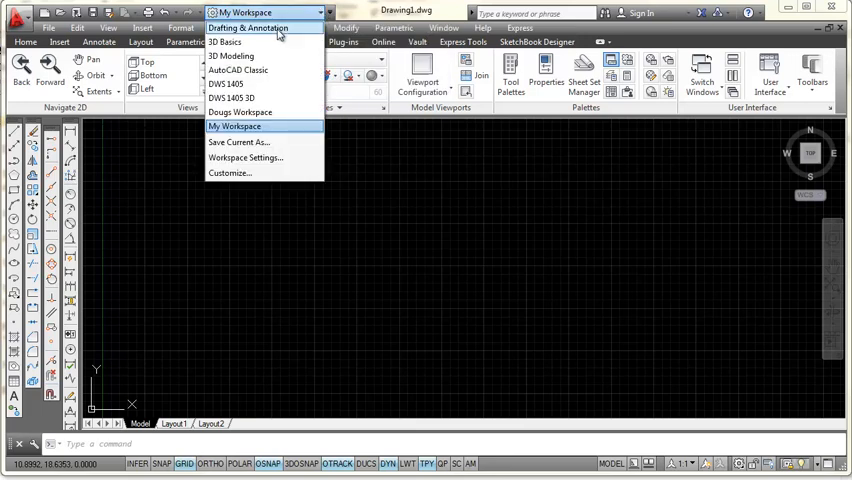
click(250, 28)
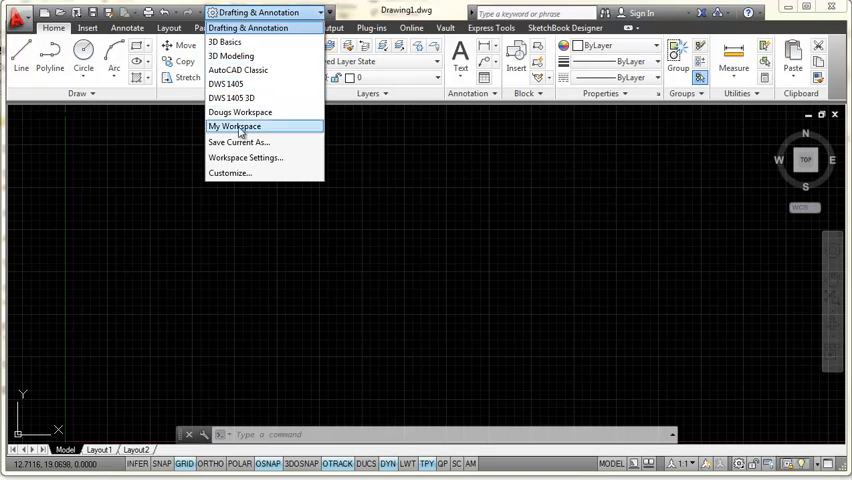
click(234, 126)
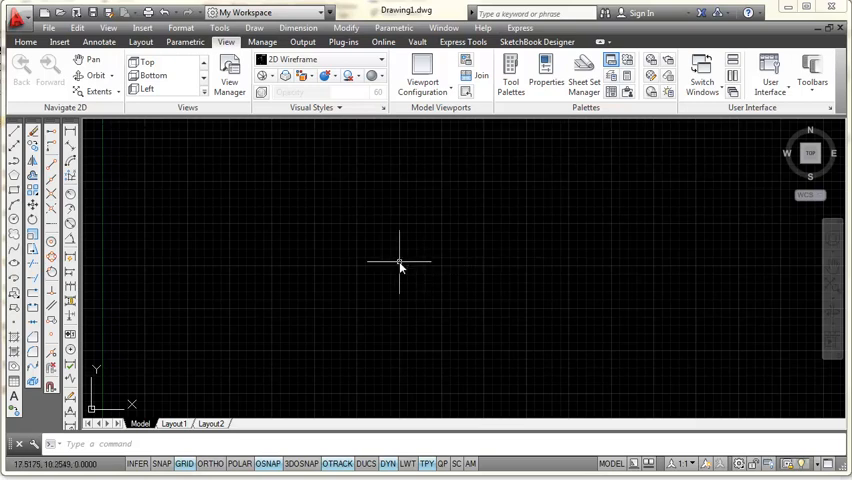
mouse_move(416, 248)
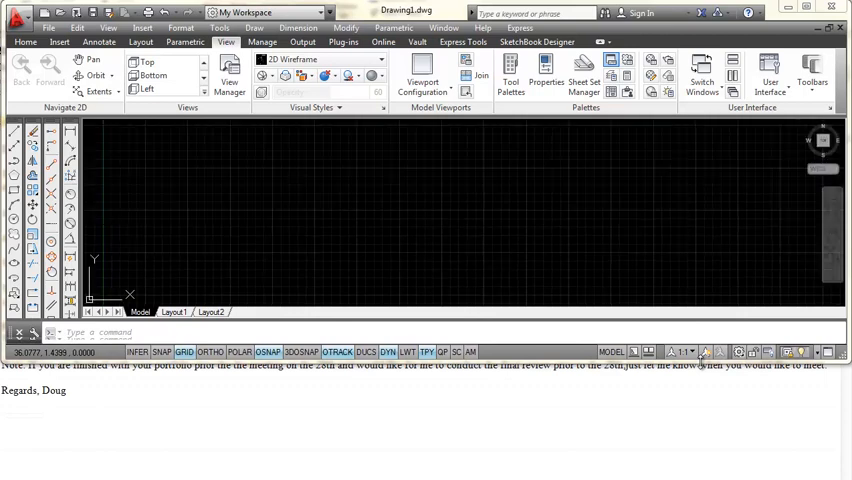
Show the workspace list with My Workspace checked as current.
click(716, 352)
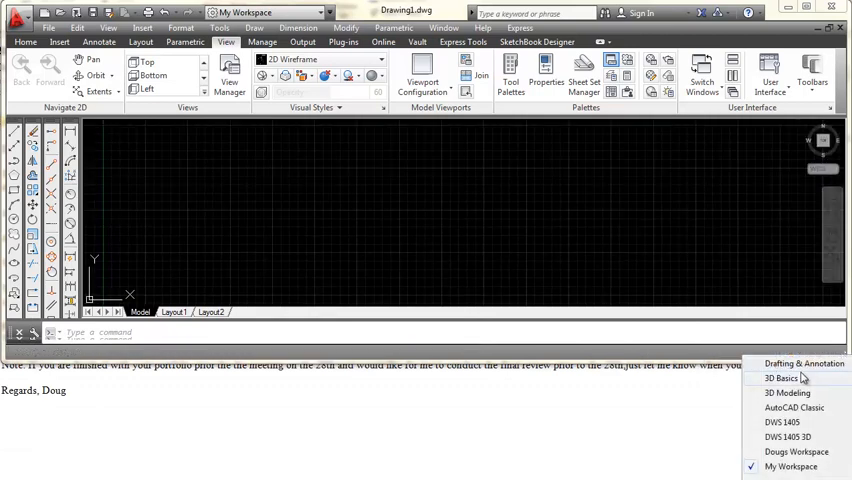